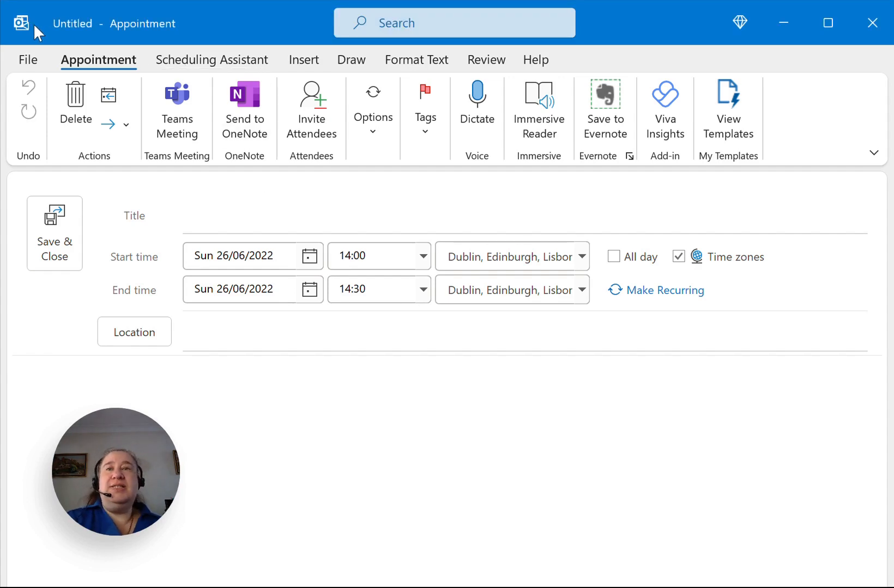
- Invite attendees to the appointment, dismissing the forwarding tip and the contact suggestion list
{"action": "left_click", "coordinate": [22, 379]}
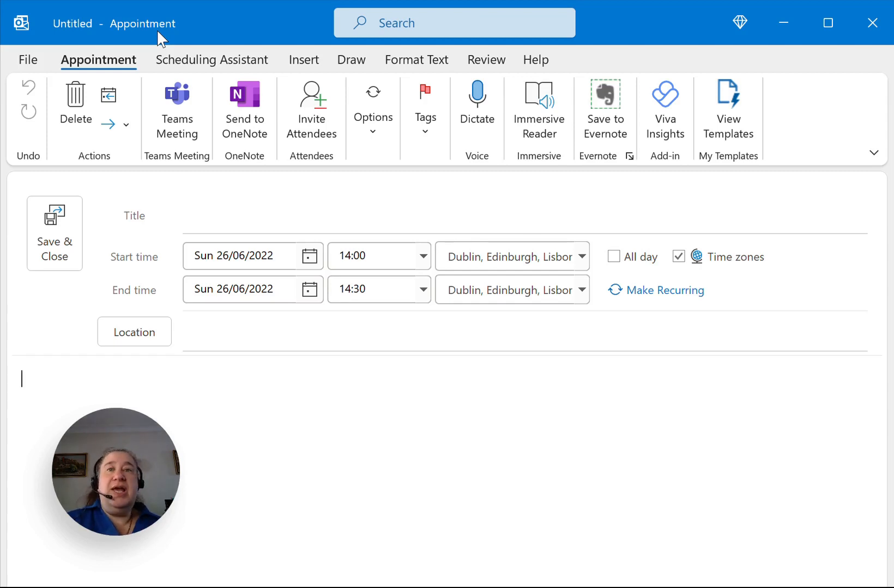
{"action": "mouse_move", "coordinate": [100, 36]}
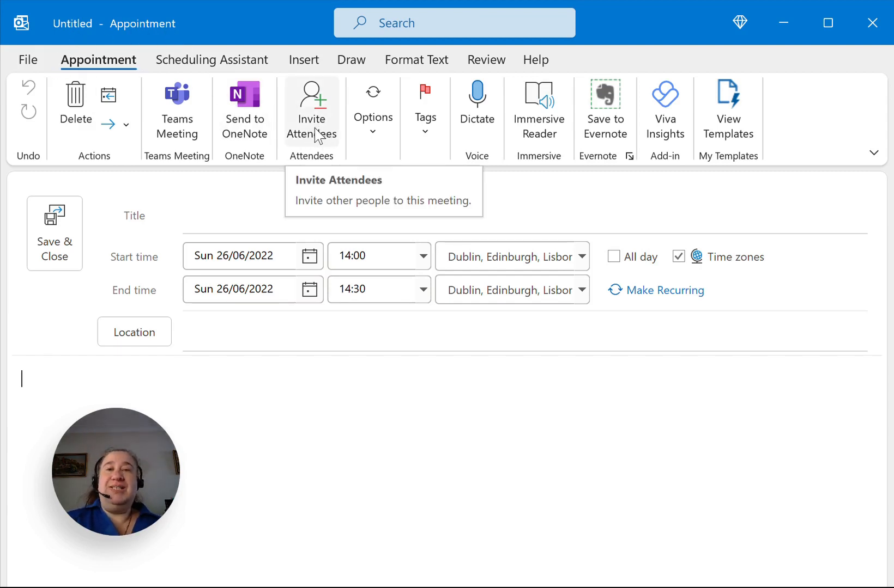
{"action": "left_click", "coordinate": [312, 106]}
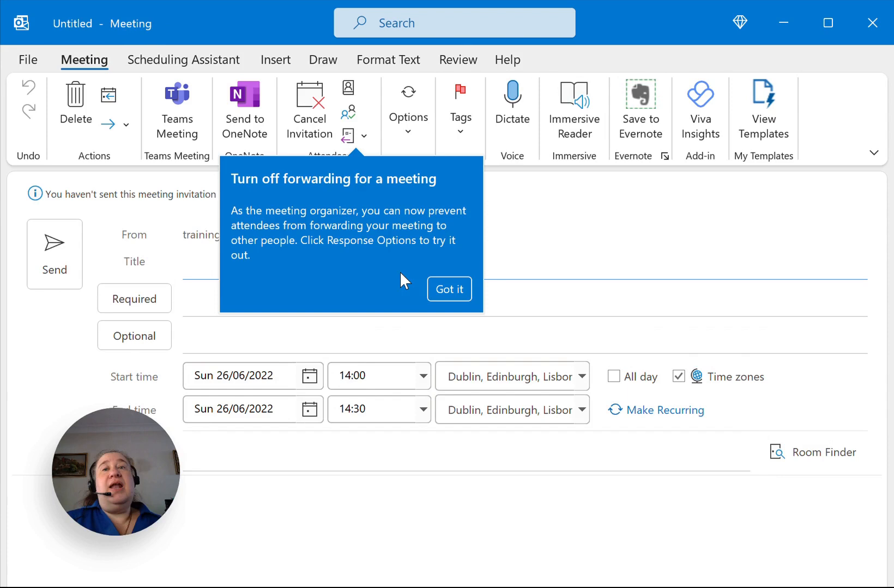
{"action": "left_click", "coordinate": [492, 297]}
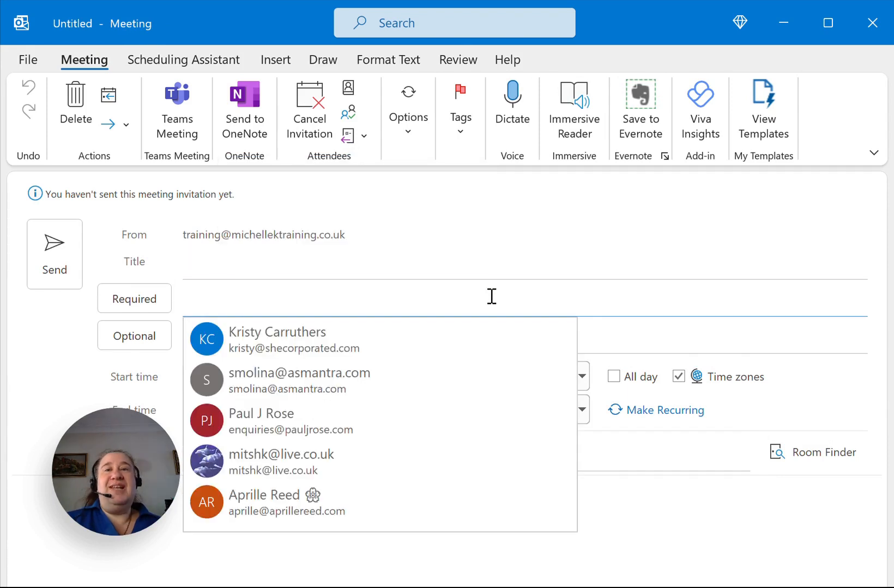
{"action": "left_click", "coordinate": [492, 257]}
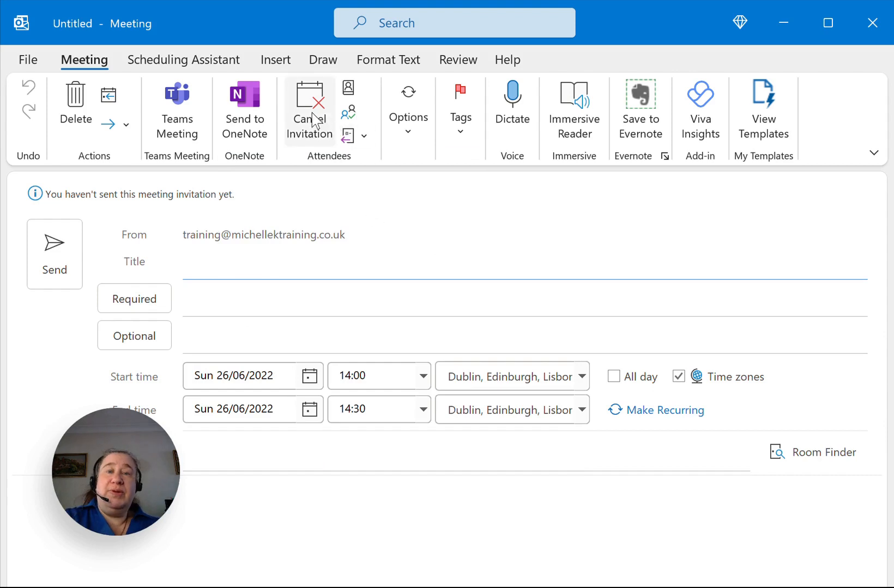
- Cancel the invitation, reverting to the 14:00–14:30 appointment on 26/06/2022
{"action": "left_click", "coordinate": [309, 106]}
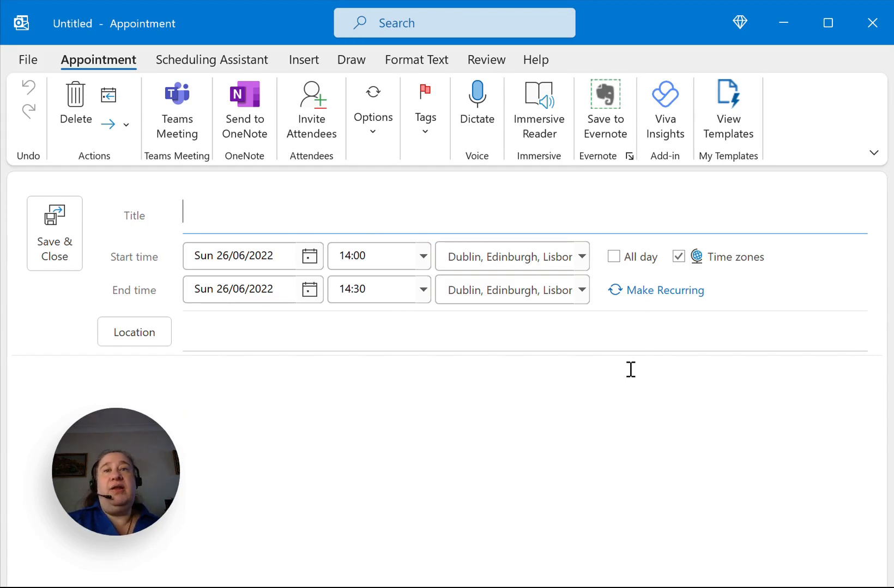
{"action": "left_click", "coordinate": [511, 256]}
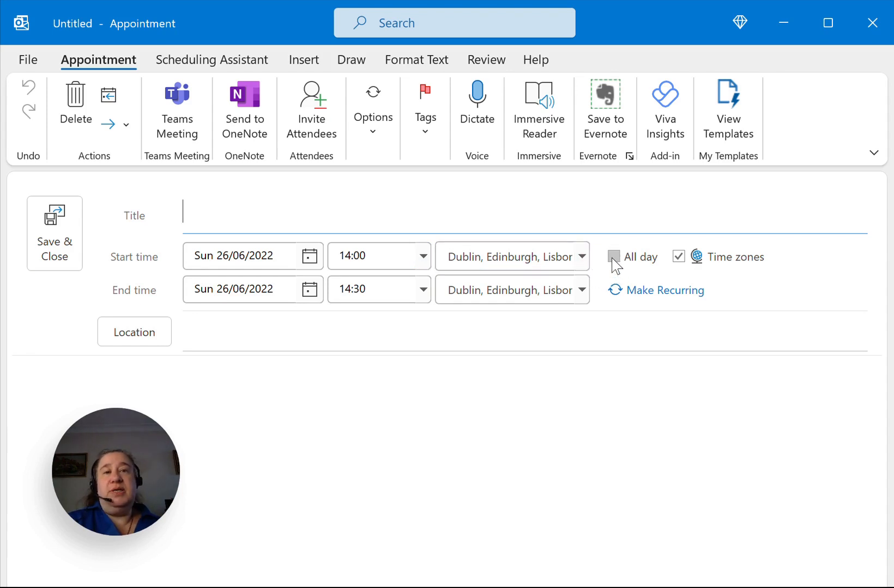
- Mark the 26/06/2022 item as All day, then invite attendees to it
{"action": "left_click", "coordinate": [613, 257]}
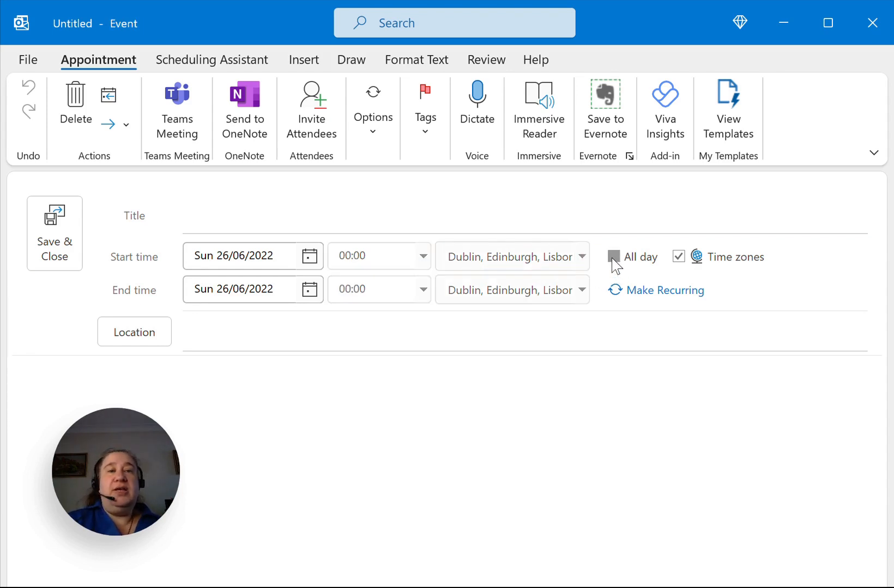
{"action": "left_click", "coordinate": [614, 257]}
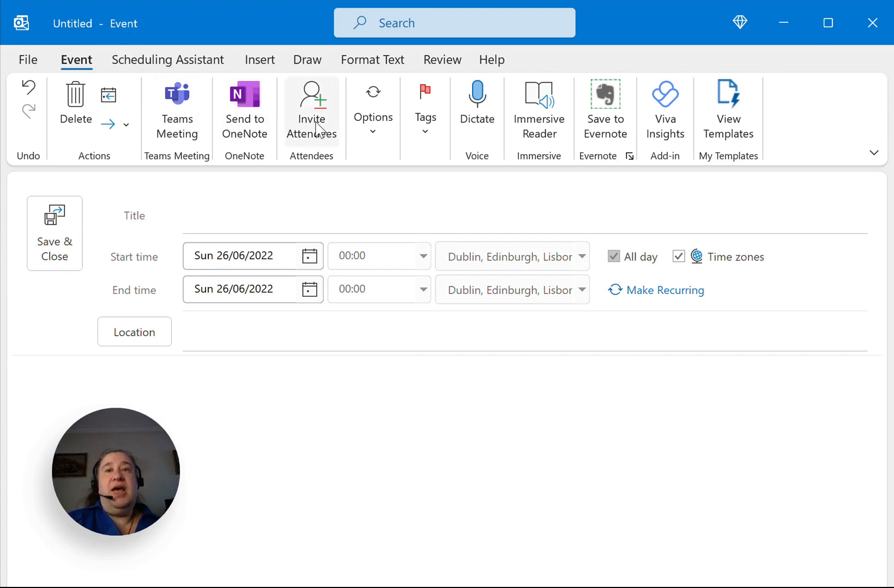
{"action": "left_click", "coordinate": [311, 106]}
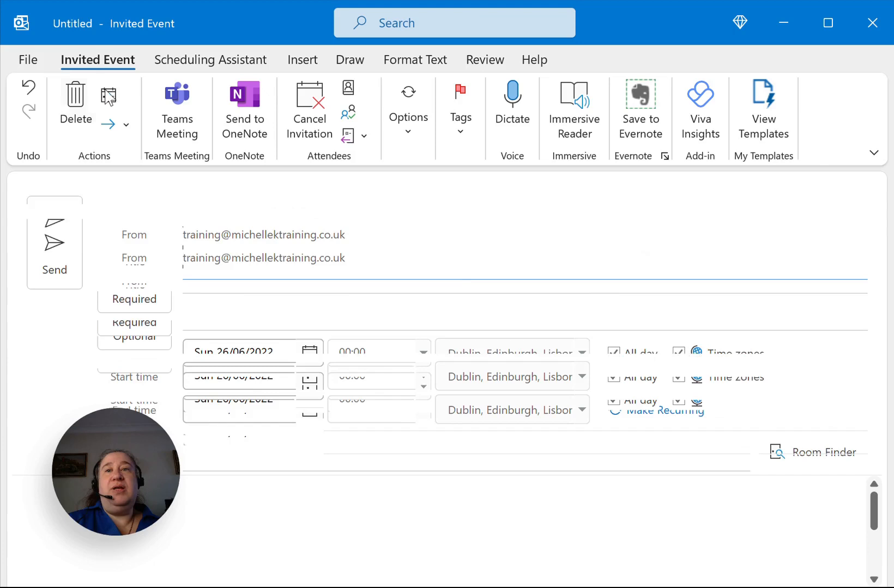